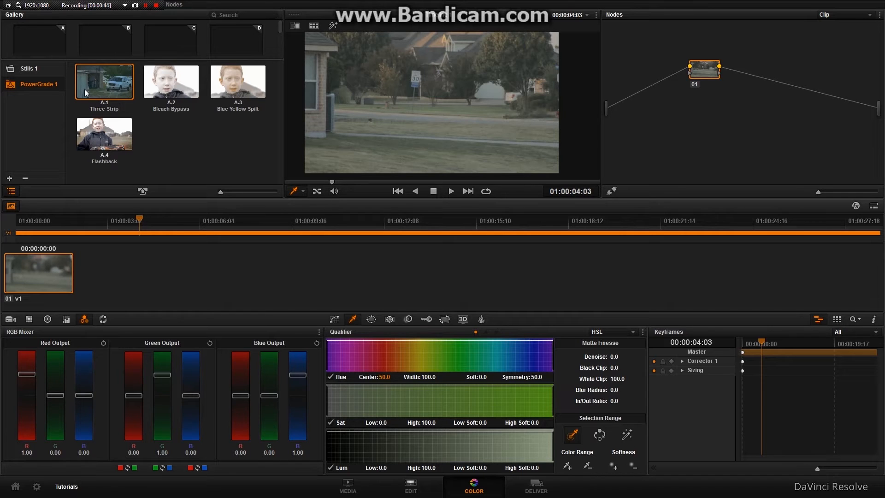
pyautogui.moveTo(176, 165)
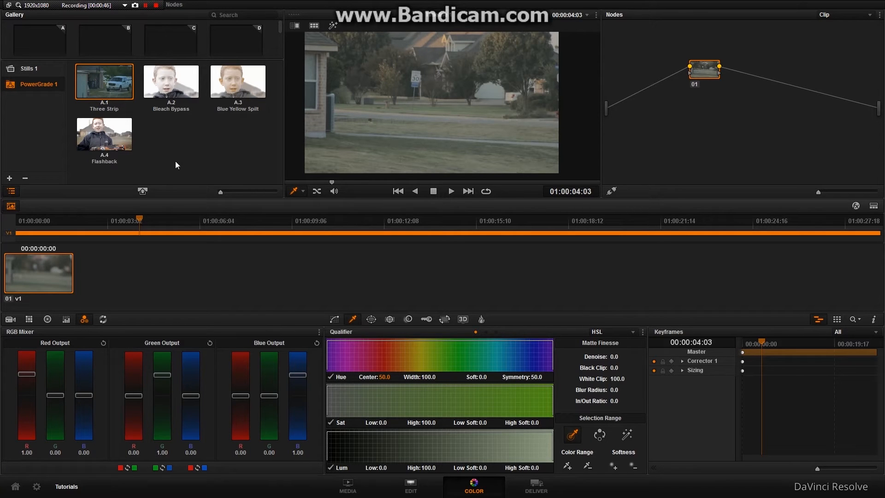
pyautogui.moveTo(260, 169)
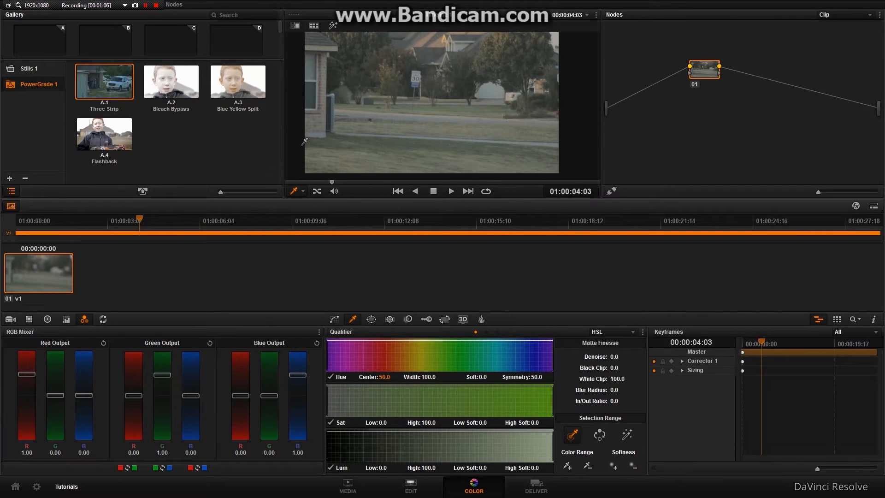
# Step: Drag the Three Strip still from PowerGrade 1 onto the clip to apply its node tree
pyautogui.moveTo(702, 69); pyautogui.dragTo(627, 104)
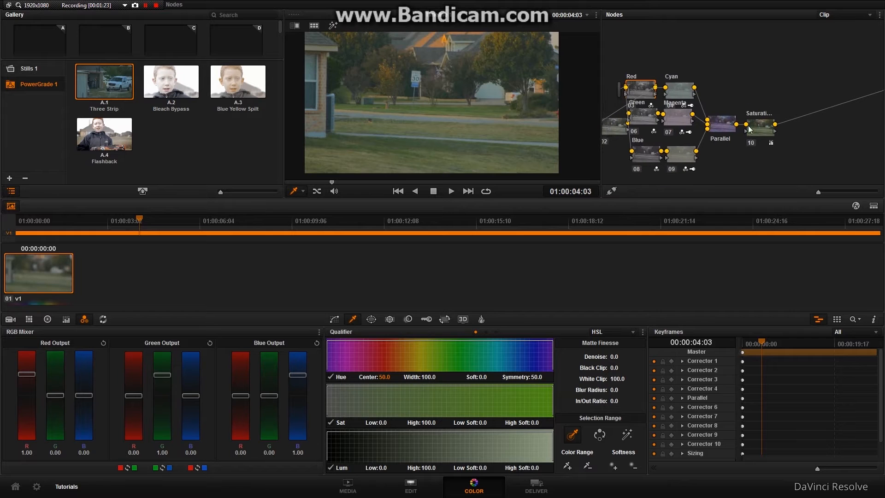
# Step: Raise the final Saturation node's saturation from about 39.4 to 43.6 in Color Wheels
pyautogui.click(759, 123)
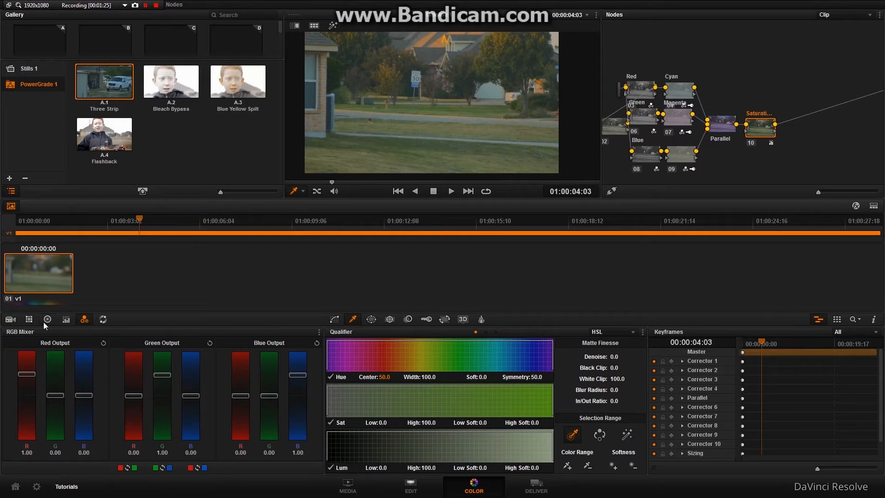
pyautogui.click(47, 319)
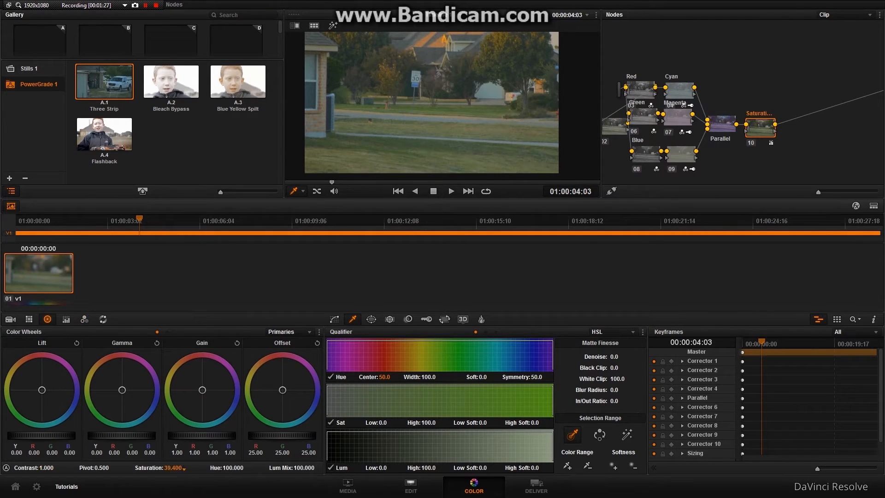
pyautogui.moveTo(176, 467); pyautogui.dragTo(164, 467)
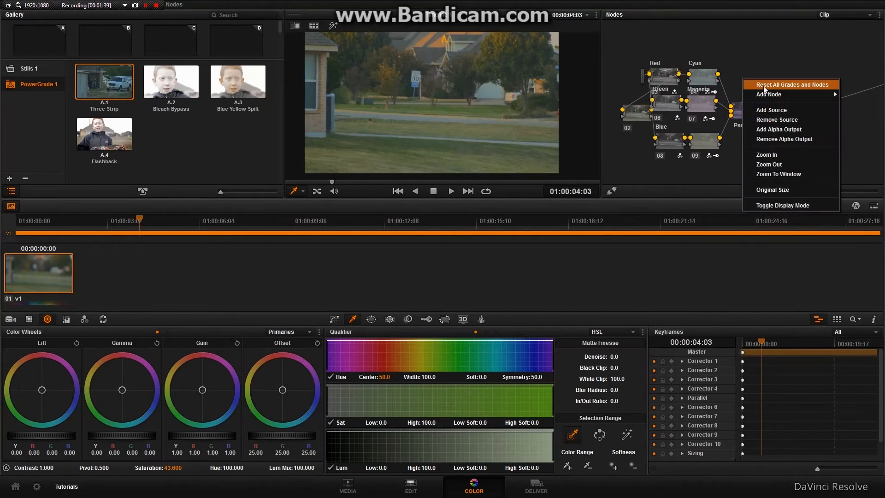
# Step: Reset all grades and nodes, then arrange new node 02 above node 01 and select it
pyautogui.click(791, 84)
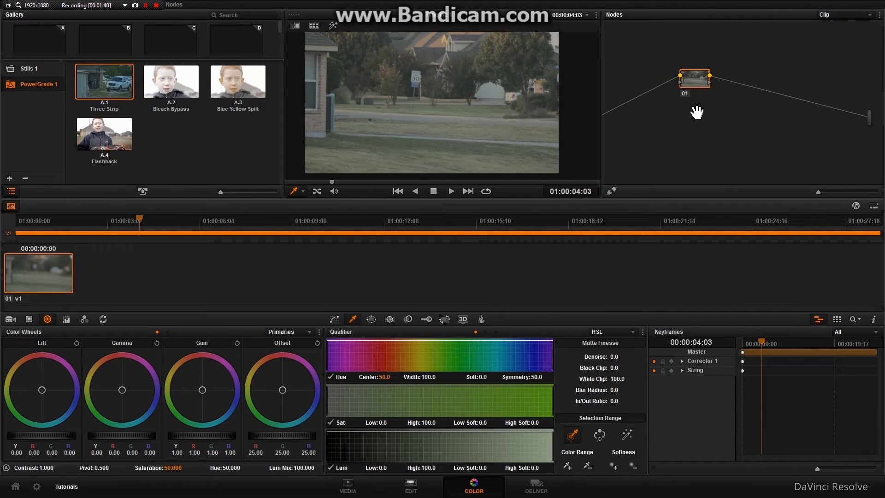
pyautogui.moveTo(694, 80); pyautogui.dragTo(704, 75)
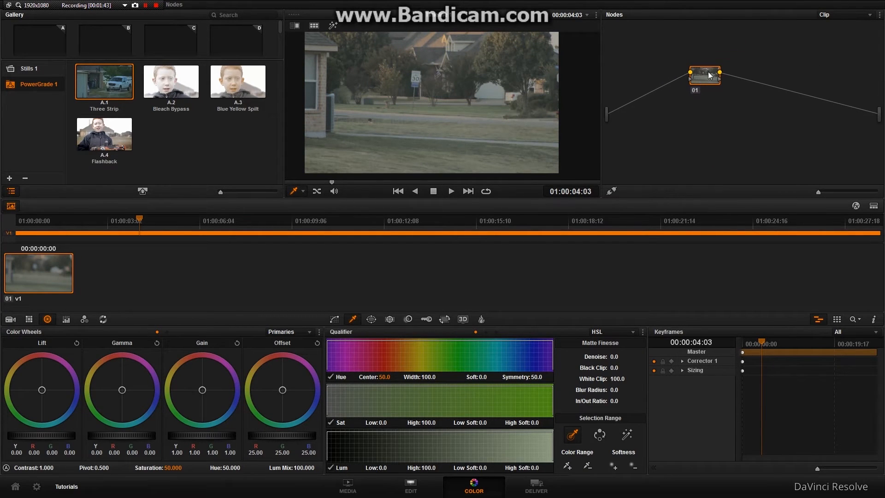
pyautogui.moveTo(704, 77); pyautogui.dragTo(634, 112)
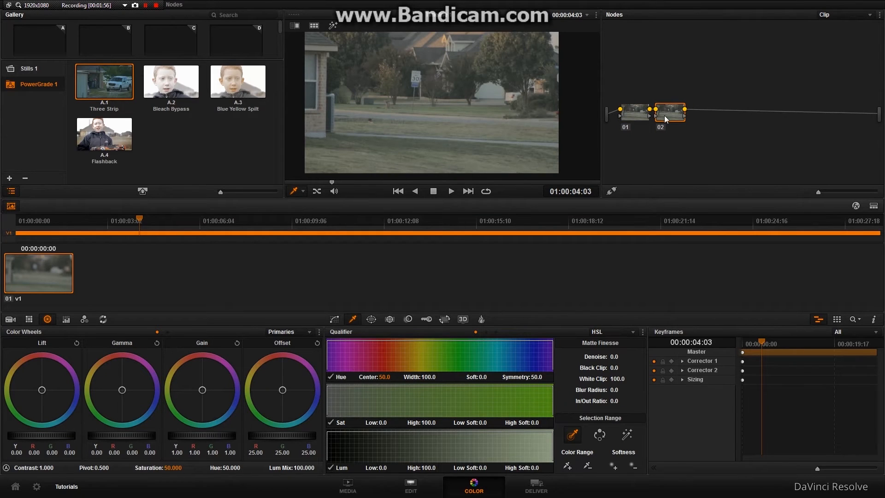
pyautogui.moveTo(669, 112); pyautogui.dragTo(671, 69)
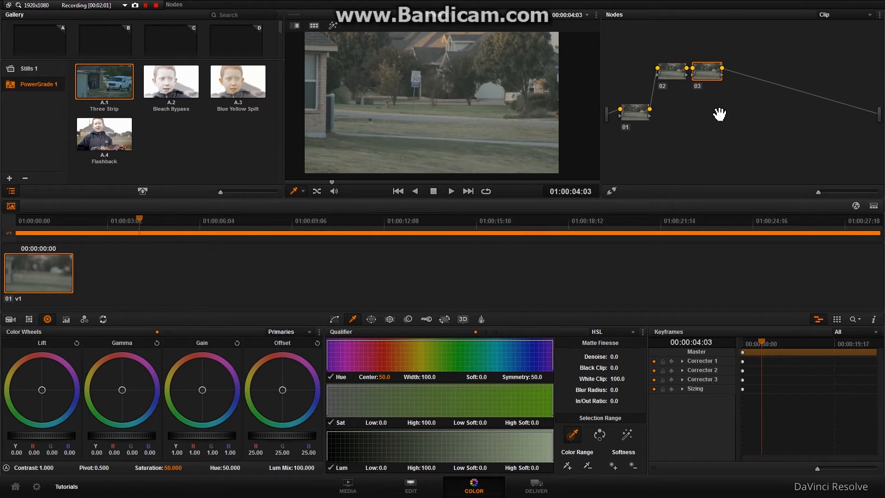
pyautogui.click(670, 71)
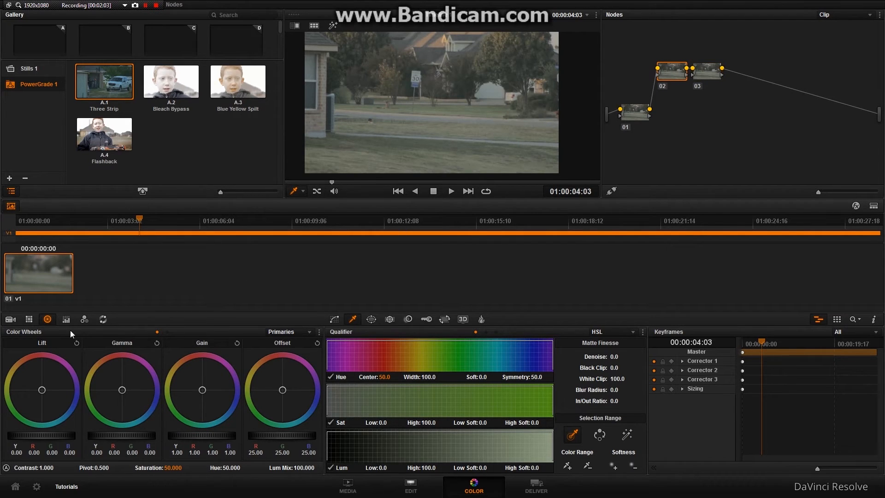
# Step: Set node 02's RGB Mixer to Monochrome and balance the mix toward the red channel
pyautogui.click(84, 319)
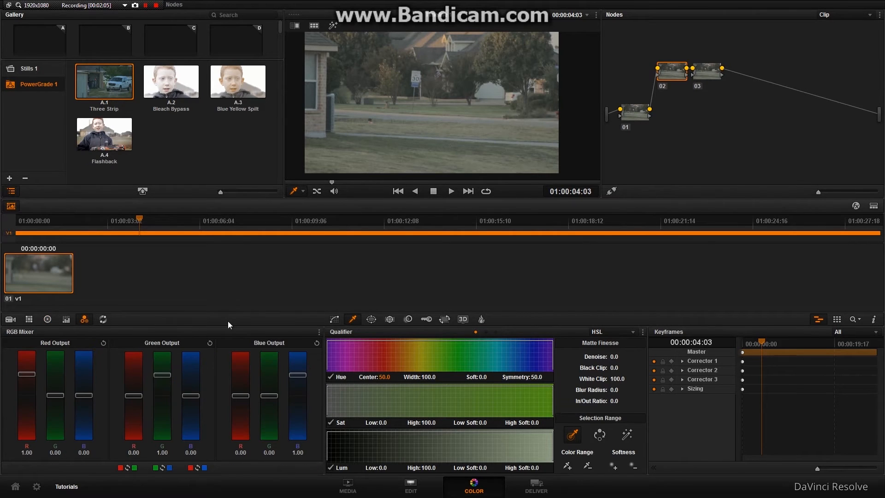
pyautogui.click(319, 333)
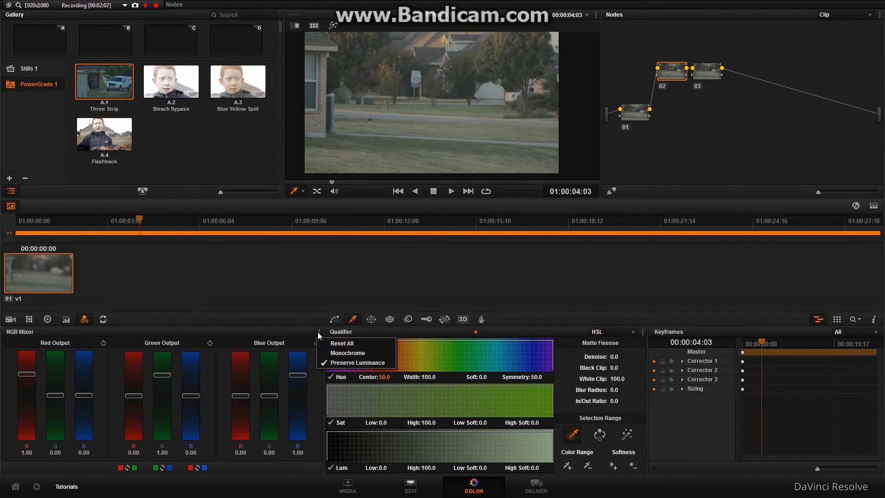
pyautogui.click(347, 353)
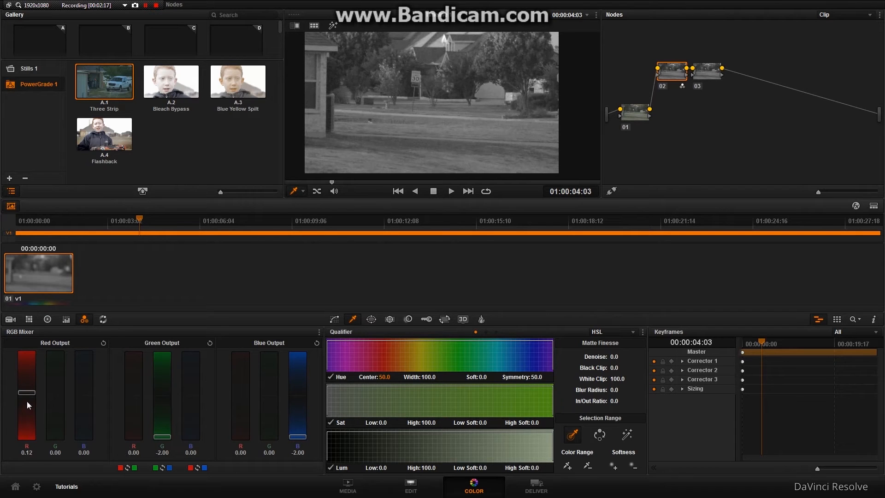
pyautogui.moveTo(26, 393); pyautogui.dragTo(26, 394)
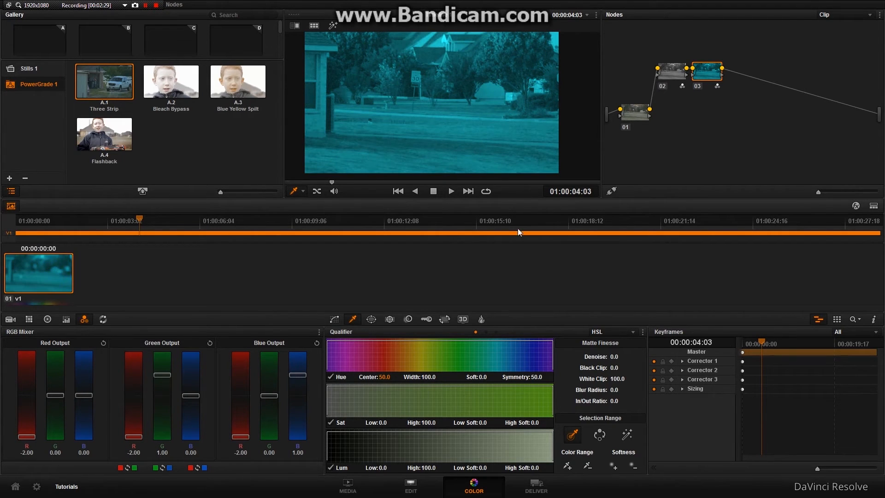
pyautogui.moveTo(617, 135)
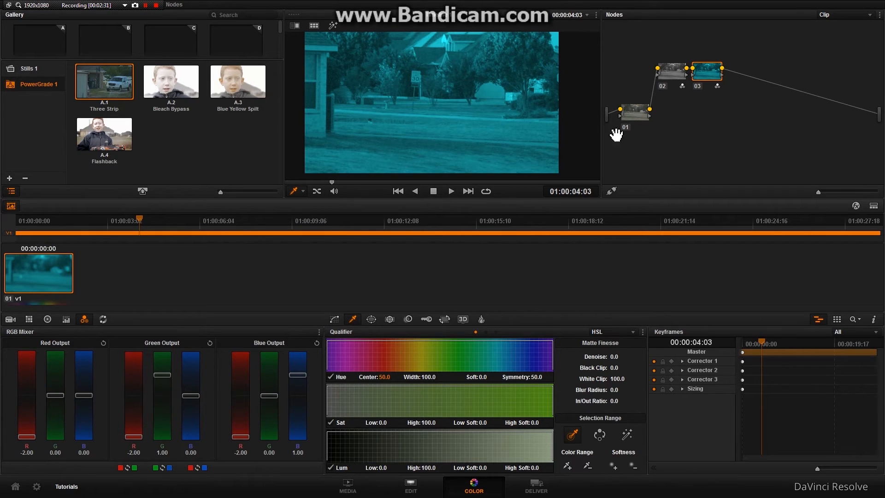
pyautogui.moveTo(742, 96)
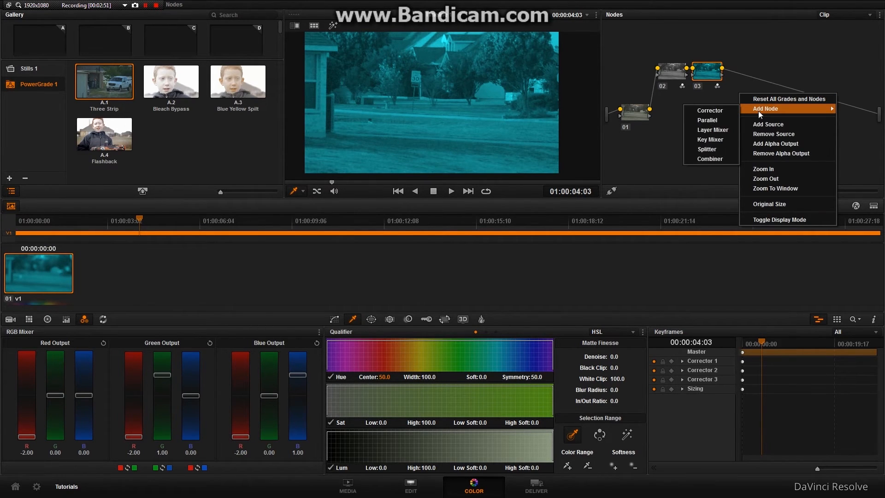
# Step: Add a Parallel node after the cyan layer and a new corrector node branching from node 01
pyautogui.click(707, 120)
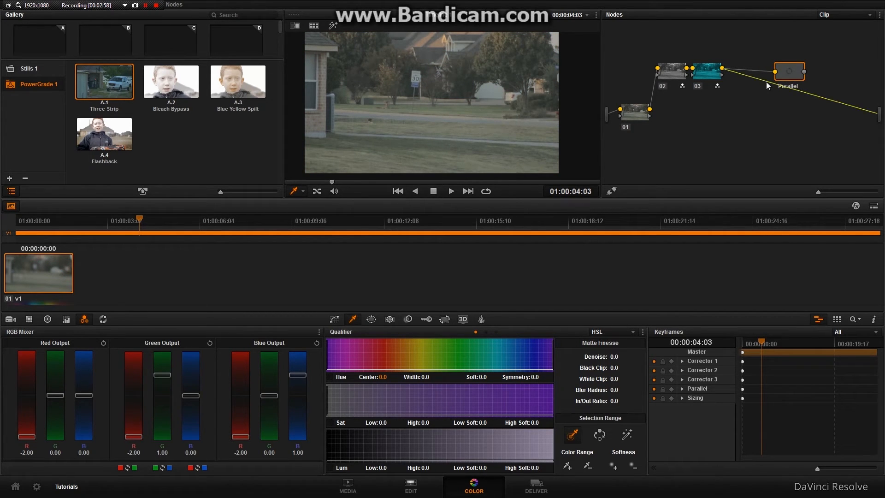
pyautogui.rightClick(788, 71)
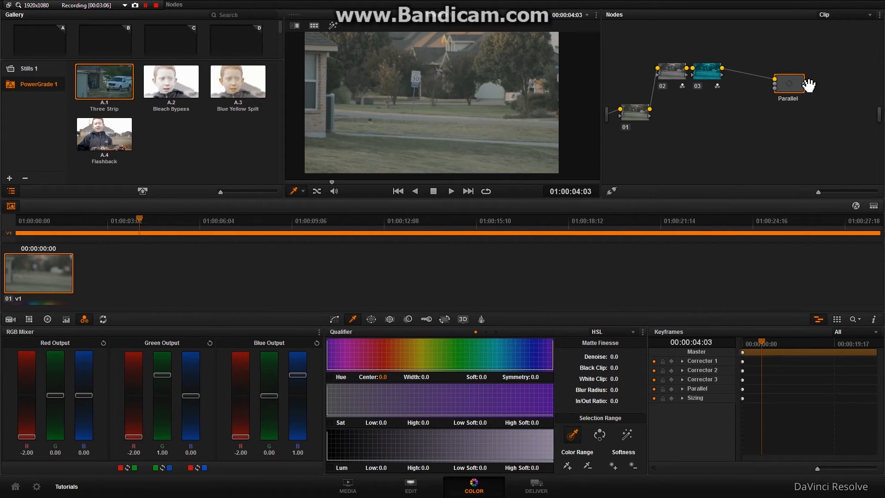
pyautogui.click(788, 84)
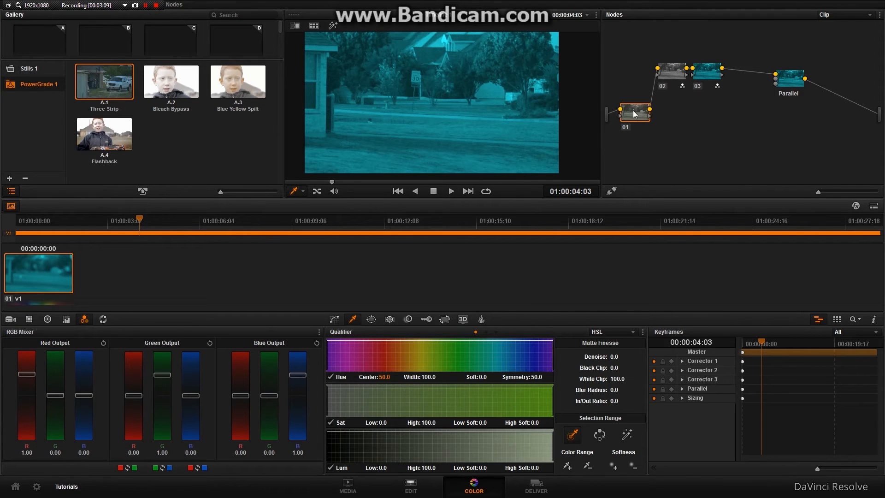
pyautogui.rightClick(635, 113)
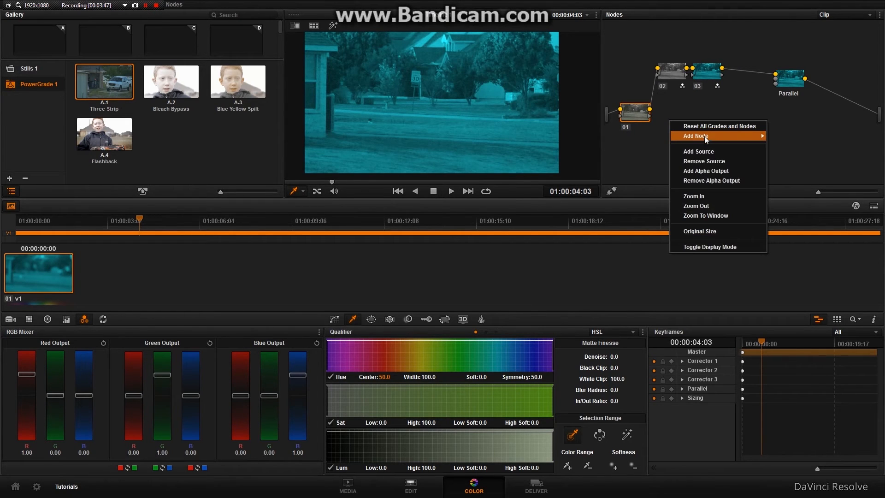
pyautogui.click(694, 135)
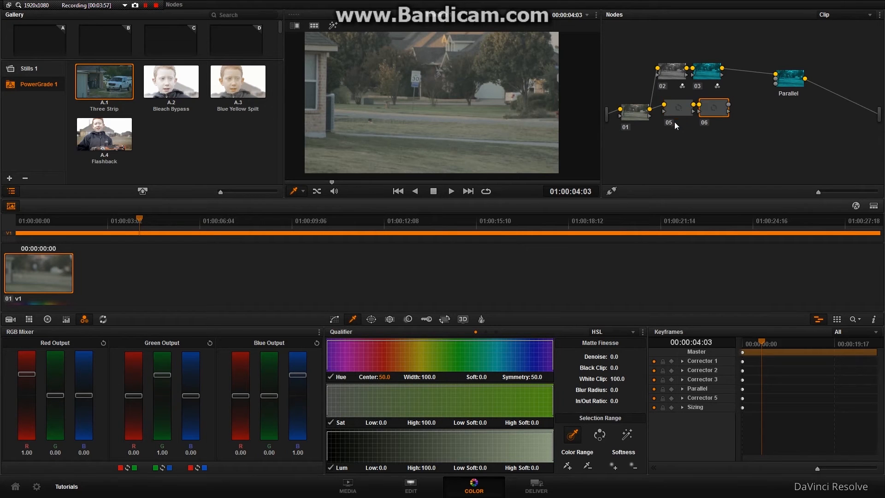
pyautogui.moveTo(728, 108)
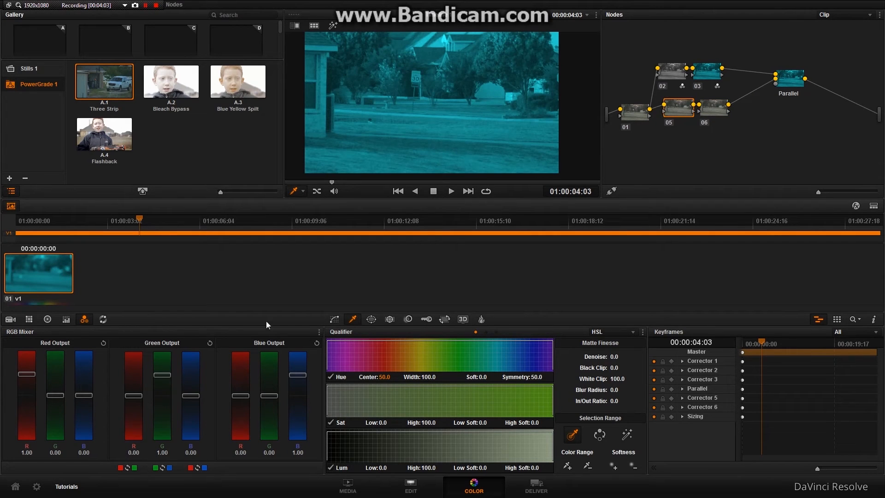
pyautogui.moveTo(302, 342)
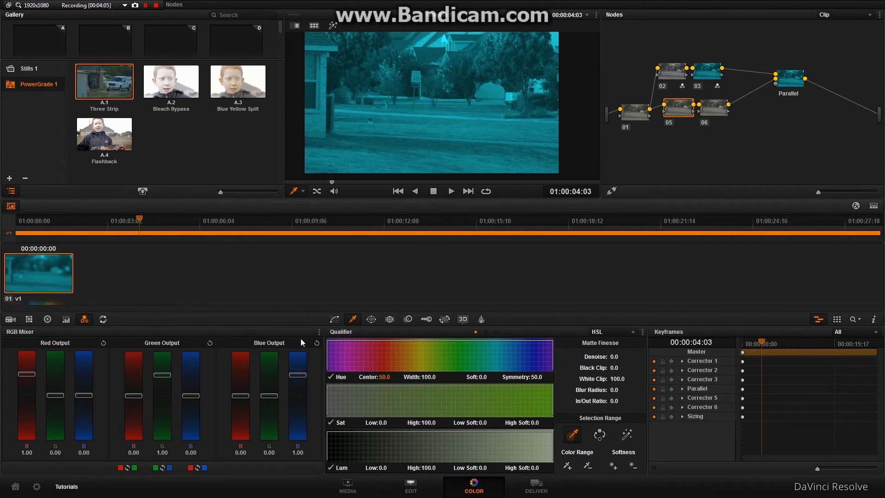
# Step: In the RGB Mixer, adjust the green output so node 05 keeps only the green record
pyautogui.click(318, 333)
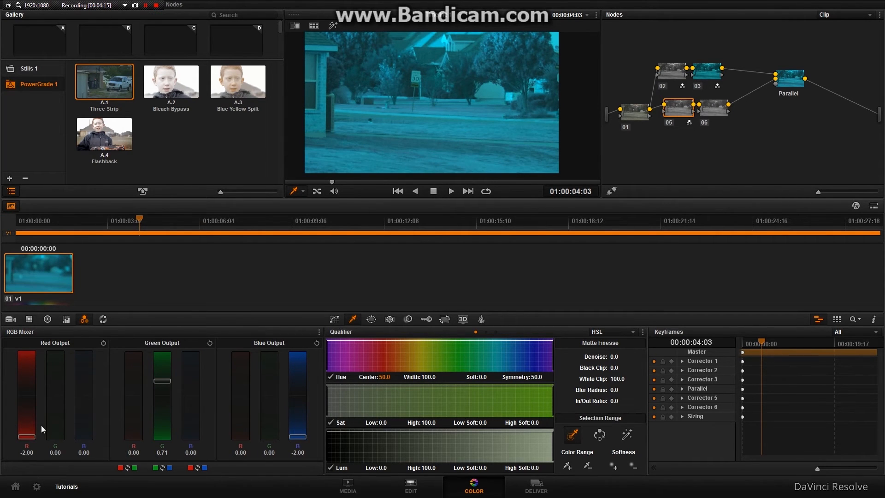
pyautogui.moveTo(162, 378); pyautogui.dragTo(163, 388)
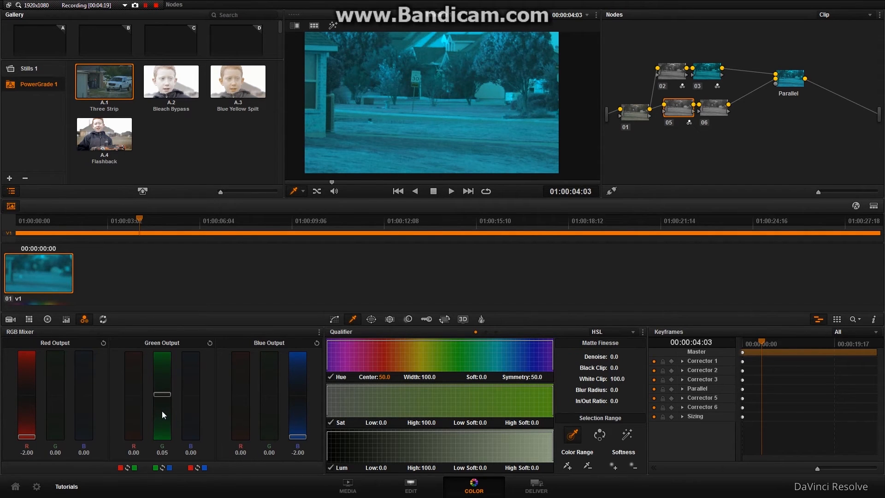
pyautogui.moveTo(162, 393); pyautogui.dragTo(162, 389)
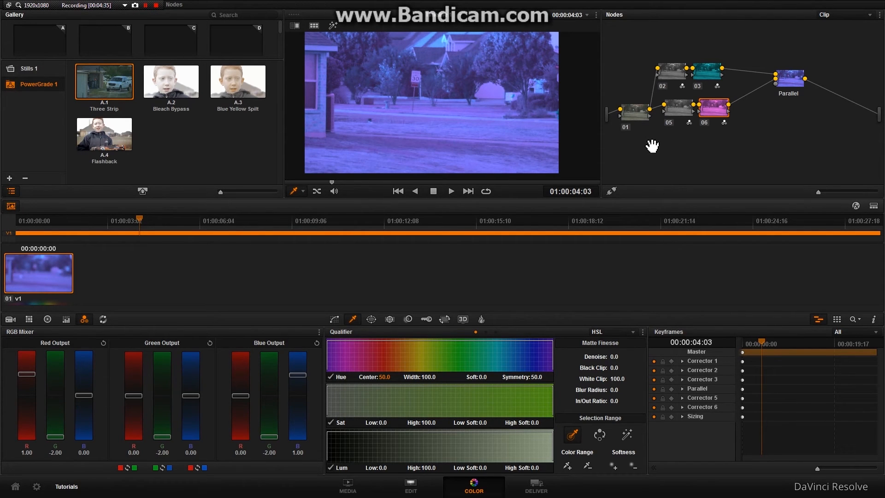
# Step: Add a corrector node wired into the Parallel node and mix node 07 toward blue-only
pyautogui.rightClick(652, 146)
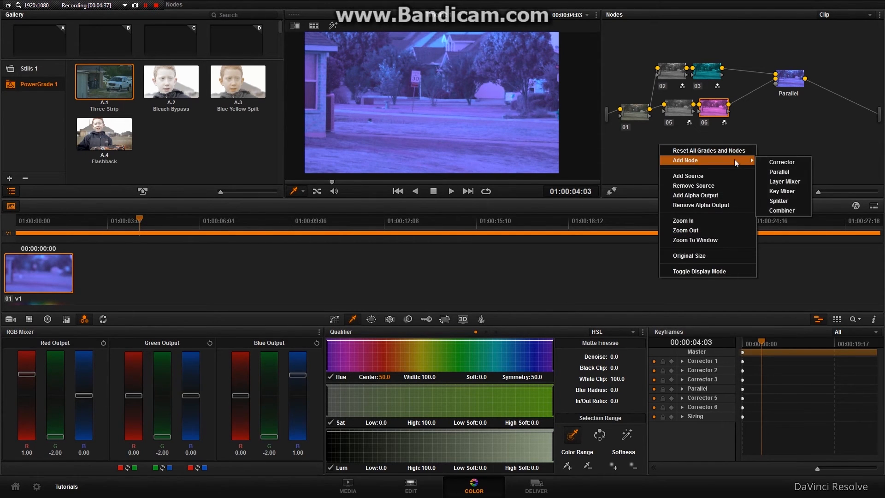
pyautogui.click(782, 162)
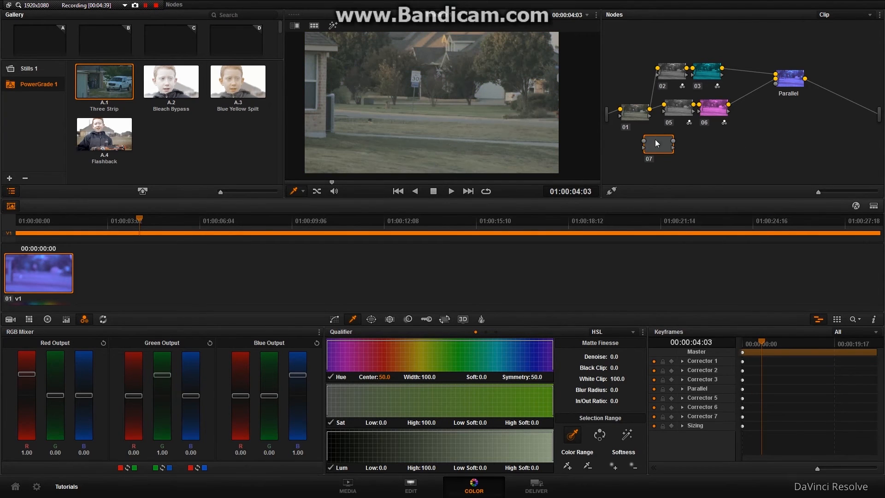
pyautogui.moveTo(657, 143); pyautogui.dragTo(688, 140)
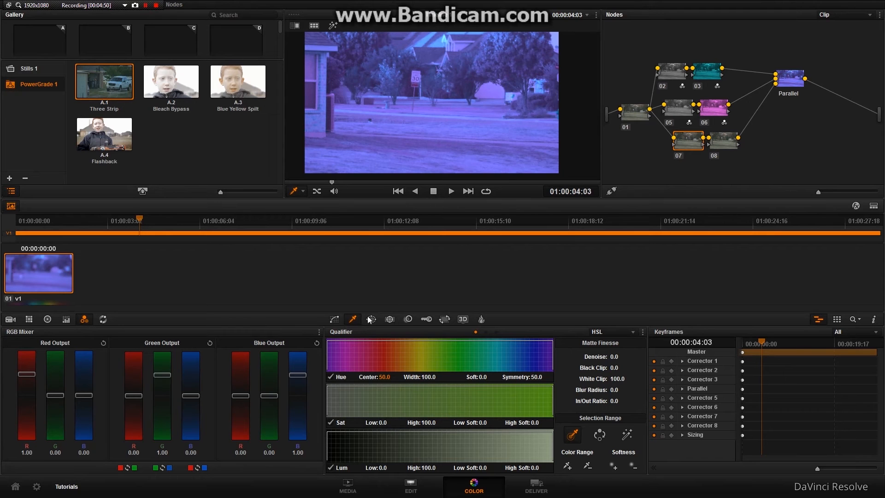
pyautogui.moveTo(155, 365)
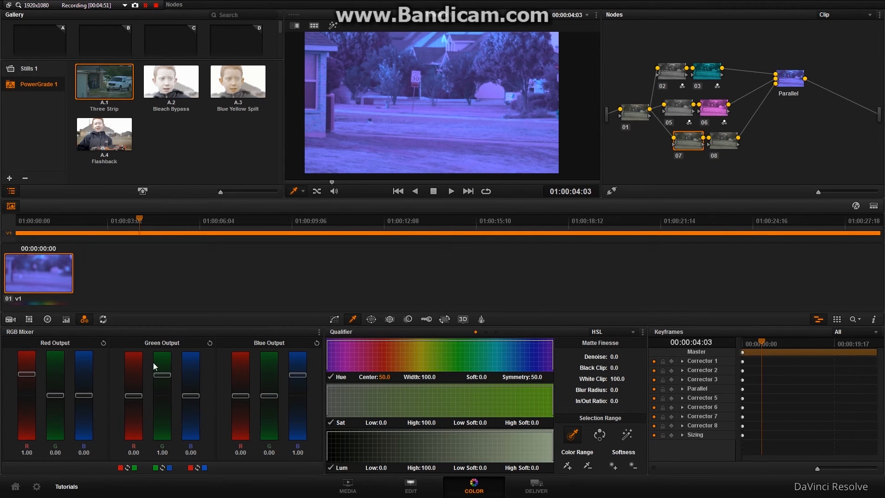
pyautogui.click(328, 332)
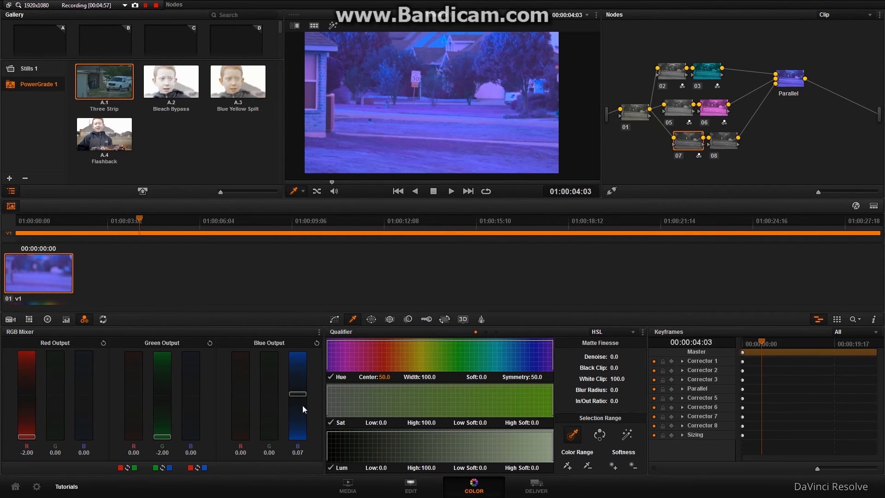
pyautogui.moveTo(298, 393); pyautogui.dragTo(298, 406)
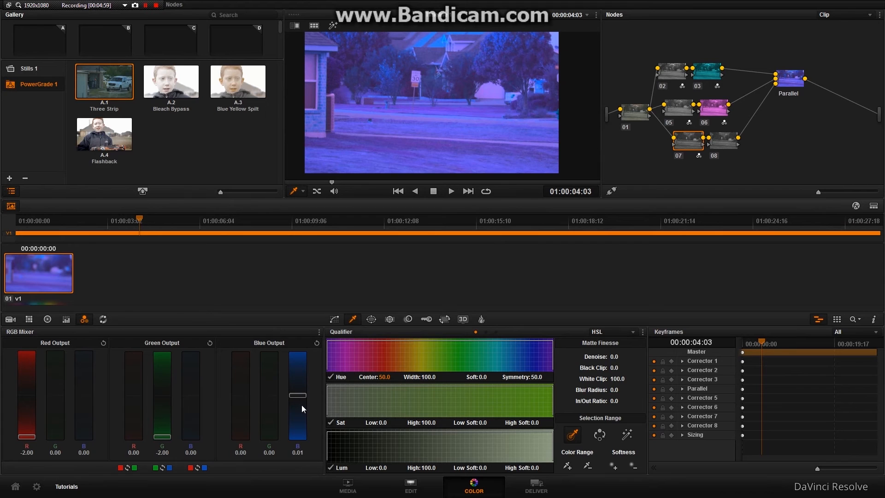
pyautogui.moveTo(727, 150)
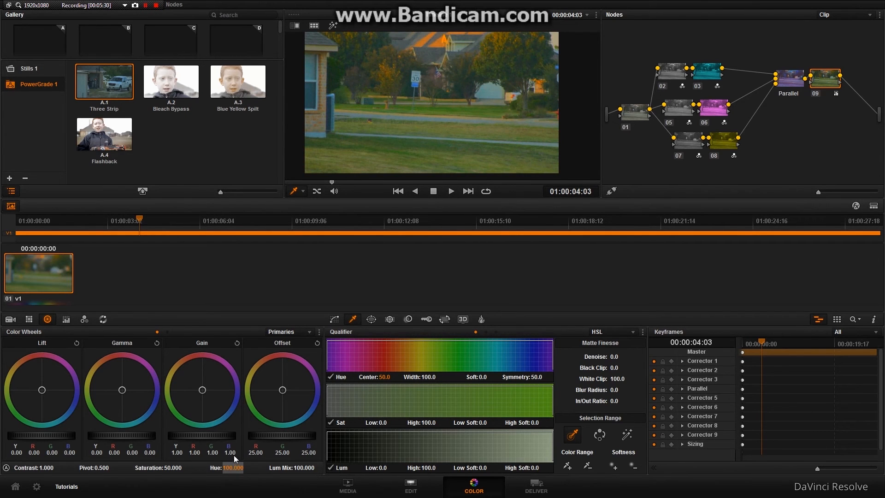
pyautogui.moveTo(173, 443)
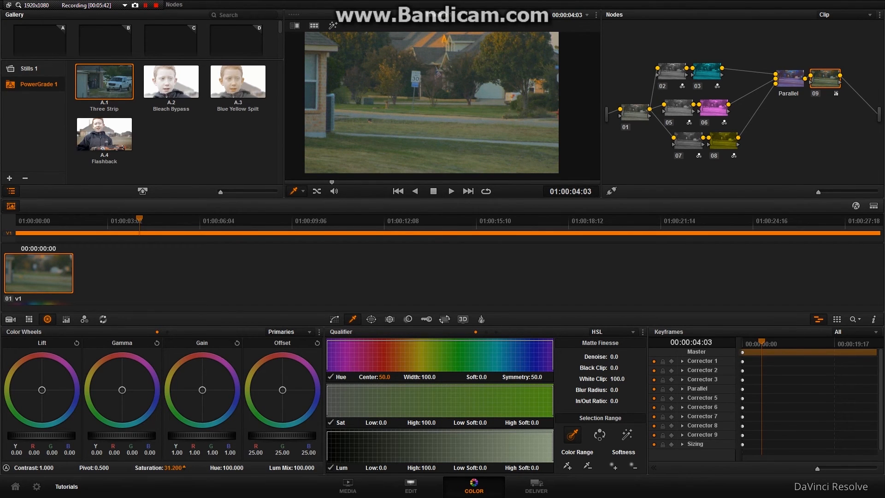
# Step: Drag node 09's saturation down to about 29.8
pyautogui.moveTo(160, 467); pyautogui.dragTo(152, 467)
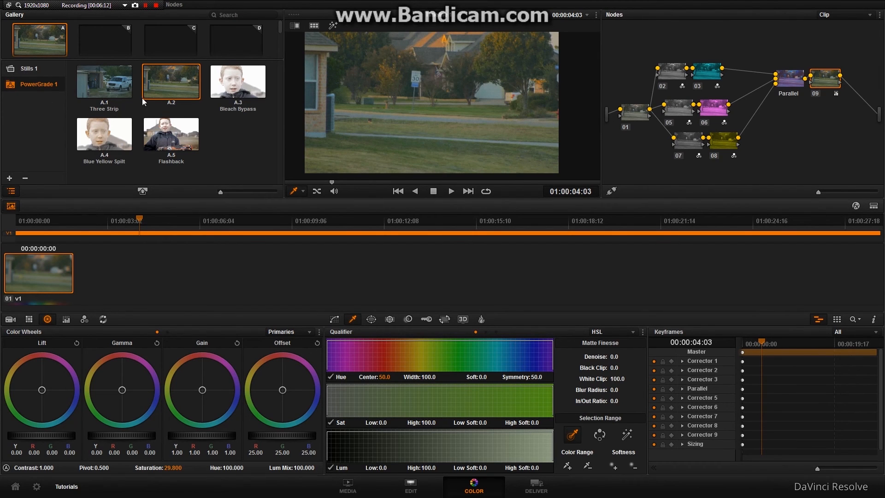
pyautogui.moveTo(100, 86)
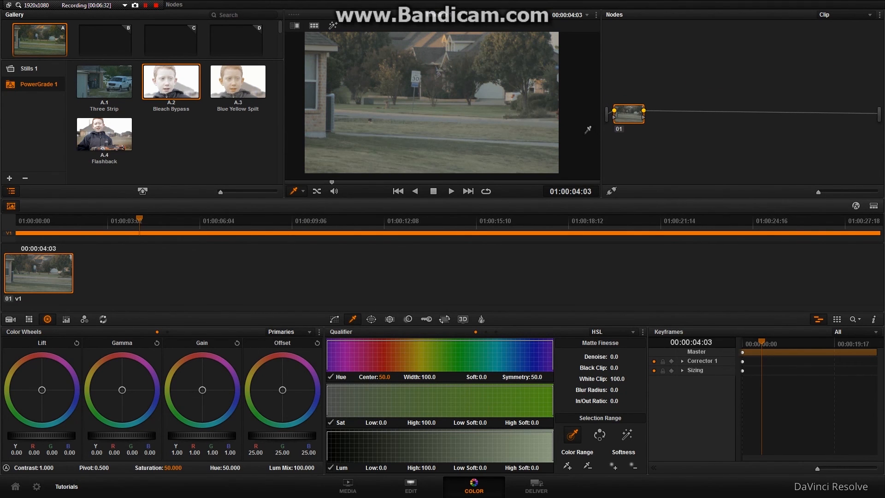
# Step: Apply the Three Strip still from PowerGrade 1, then lower Lift to -0.02 and raise Gain to 1.08
pyautogui.click(104, 82)
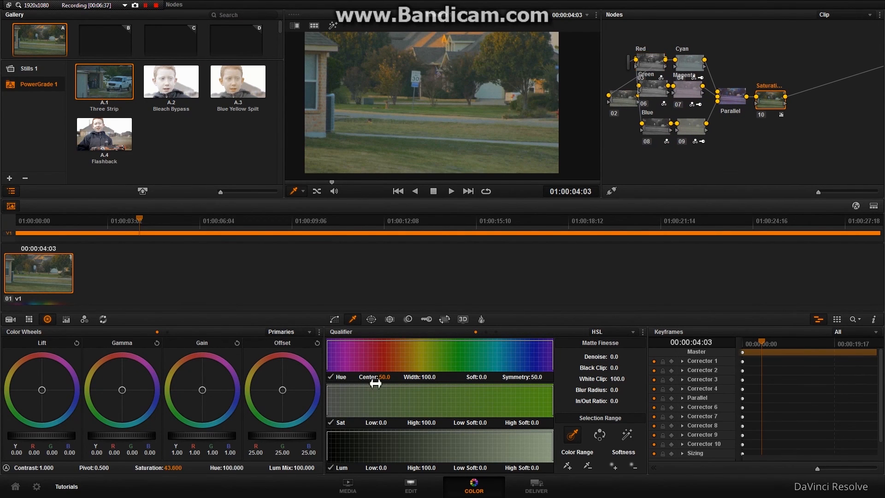
pyautogui.moveTo(376, 383); pyautogui.dragTo(378, 383)
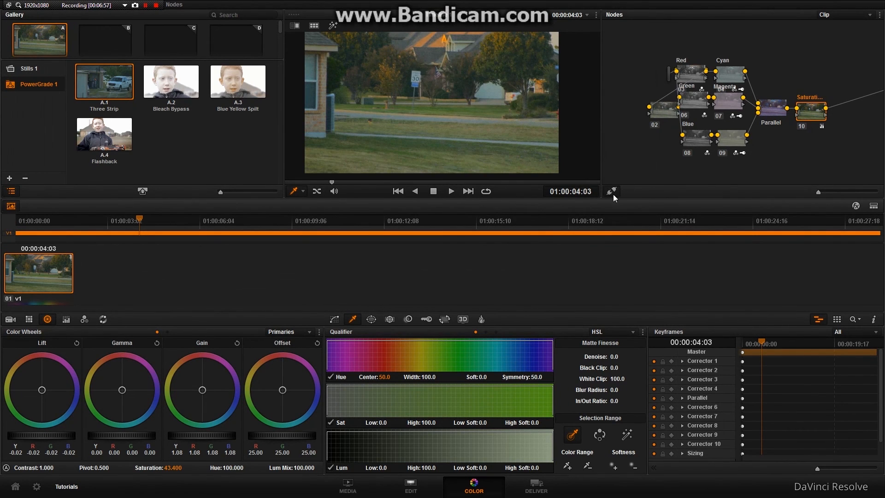
pyautogui.click(611, 191)
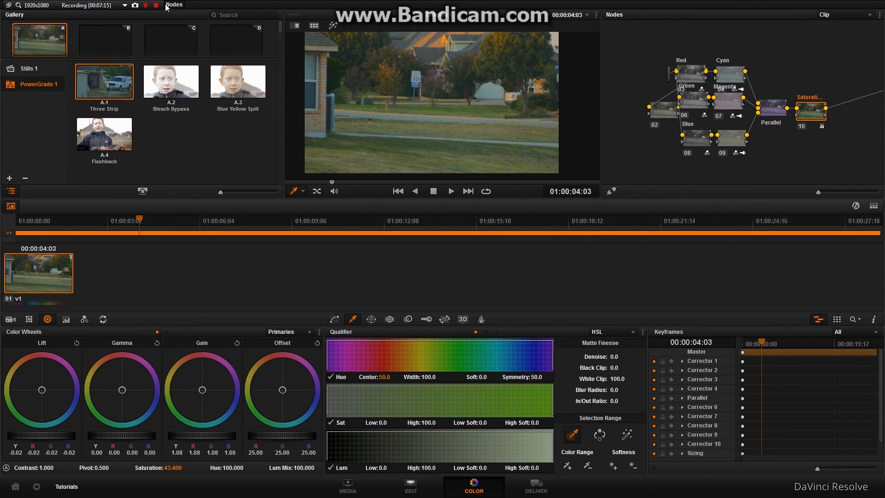
pyautogui.click(155, 5)
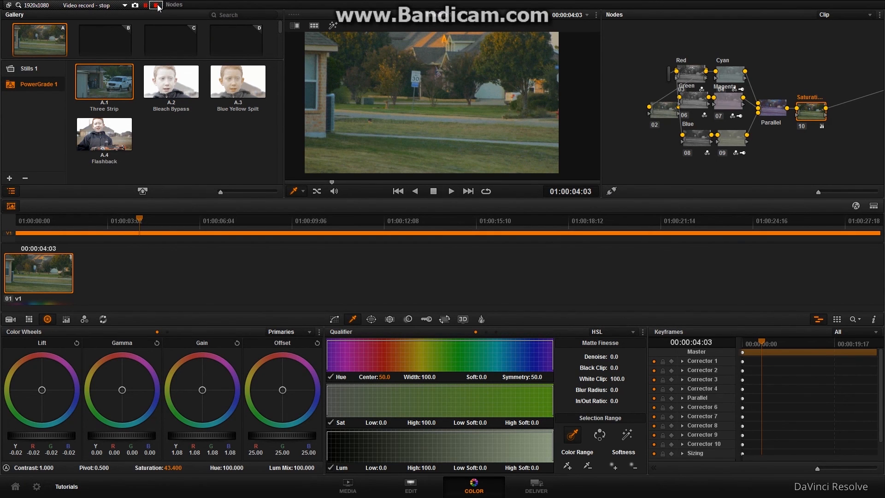